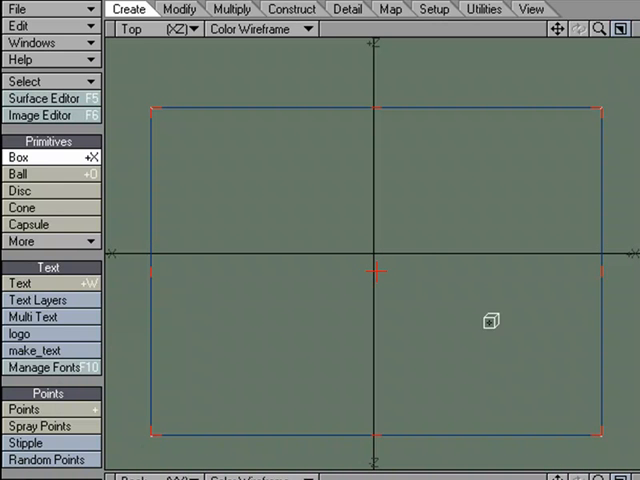
{"action": "mouse_move", "coordinate": [420, 296]}
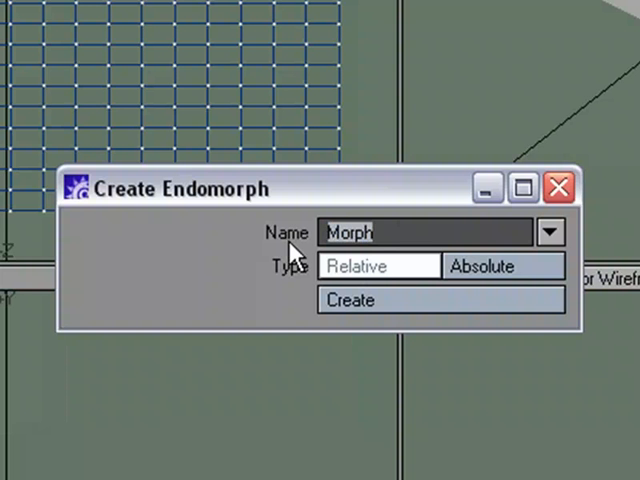
Step: Create a relative morph named 'Up' for the grid plane
{"action": "type", "text": "Up"}
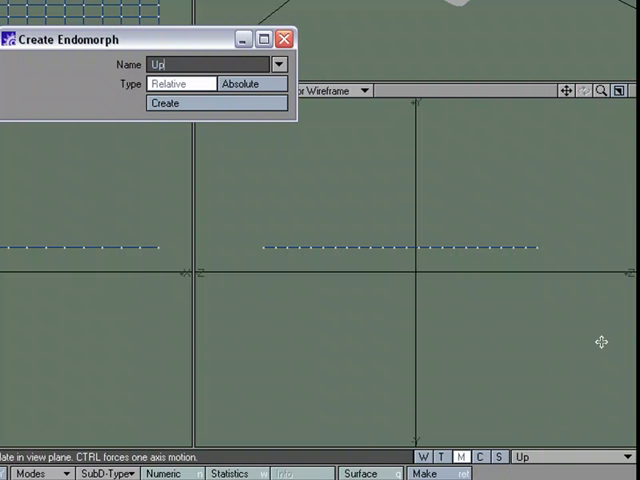
{"action": "mouse_move", "coordinate": [367, 8]}
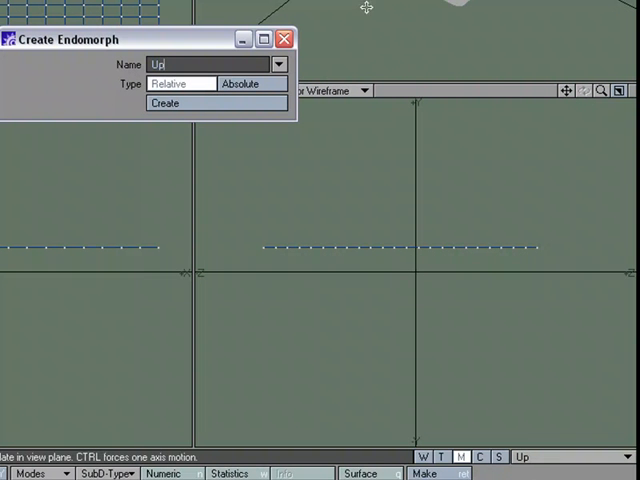
{"action": "left_click", "coordinate": [165, 103]}
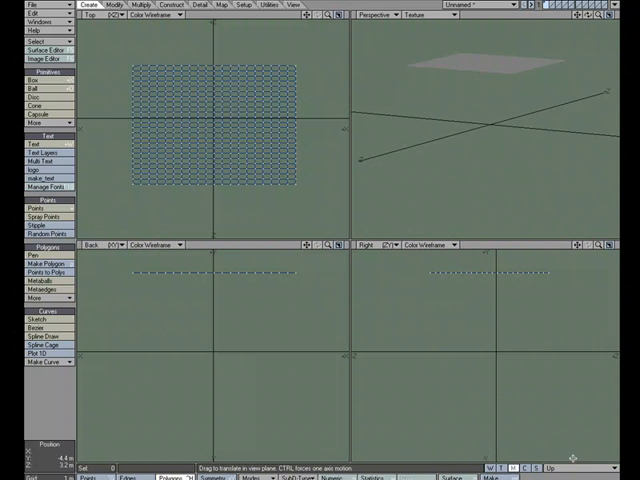
{"action": "mouse_move", "coordinate": [463, 96]}
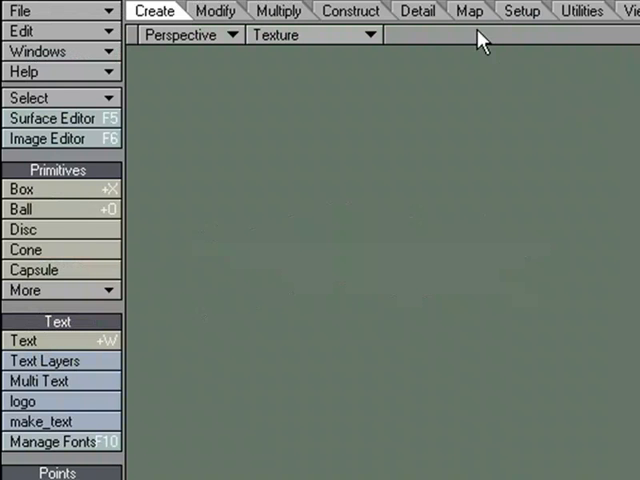
Step: Activate the Airbrush tool from the Map tab
{"action": "left_click", "coordinate": [468, 11]}
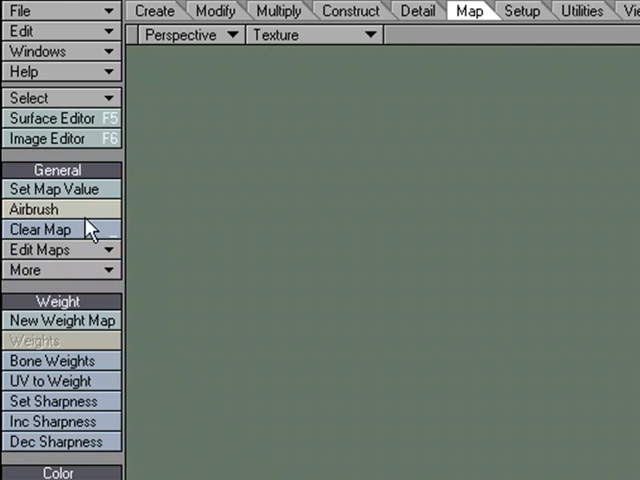
{"action": "left_click", "coordinate": [35, 209]}
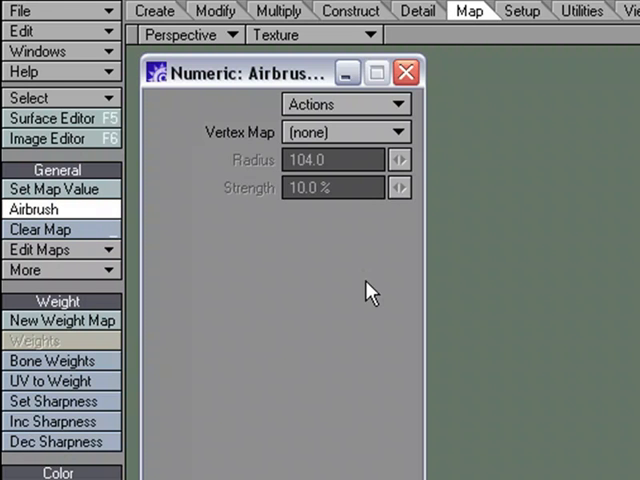
{"action": "mouse_move", "coordinate": [213, 147]}
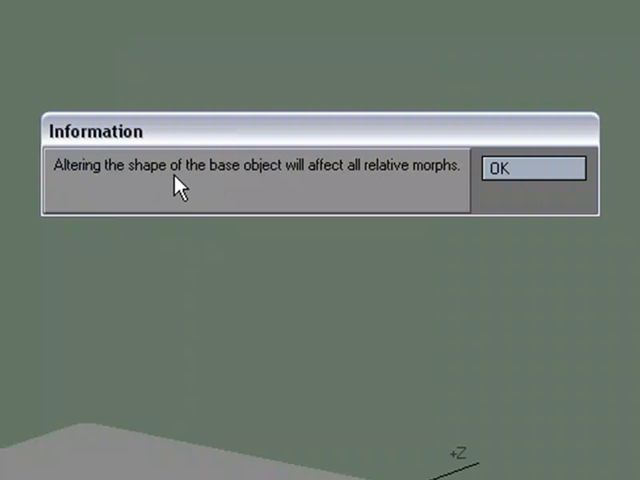
{"action": "mouse_move", "coordinate": [403, 184]}
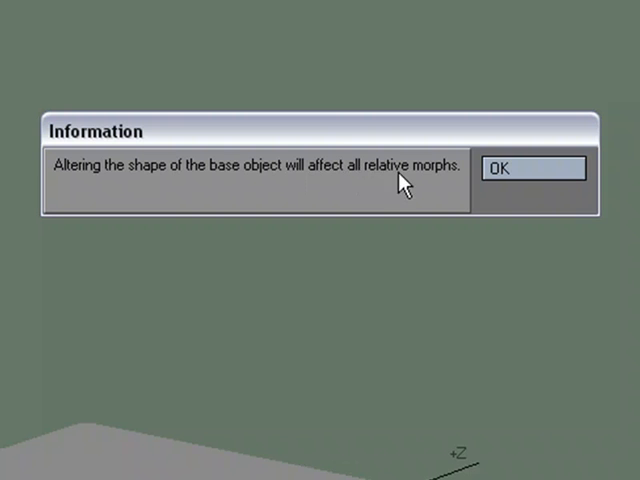
{"action": "mouse_move", "coordinate": [445, 185]}
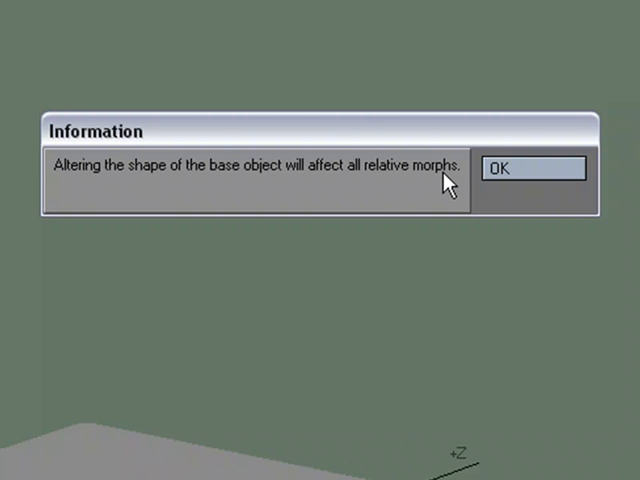
{"action": "mouse_move", "coordinate": [283, 167]}
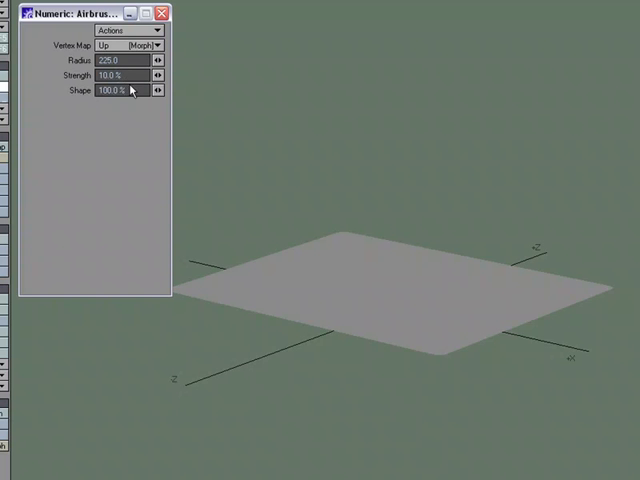
Step: Airbrush strokes onto the Up morph, raising peaks and ridges across the plane
{"action": "left_click_drag", "start_coordinate": [400, 280], "coordinate": [500, 285]}
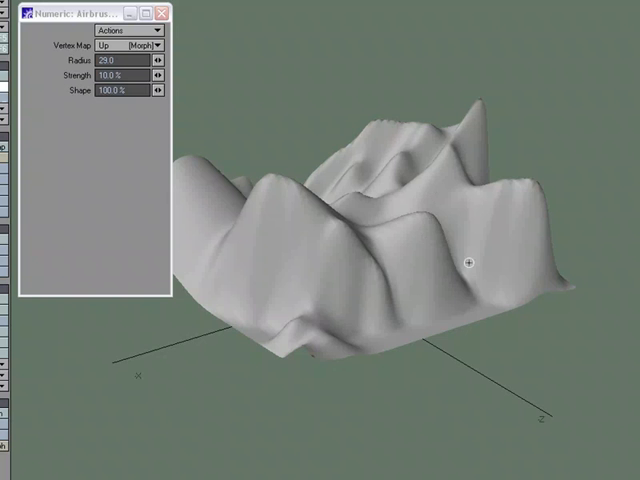
{"action": "left_click_drag", "start_coordinate": [400, 250], "coordinate": [370, 380]}
{"action": "type", "text": "99"}
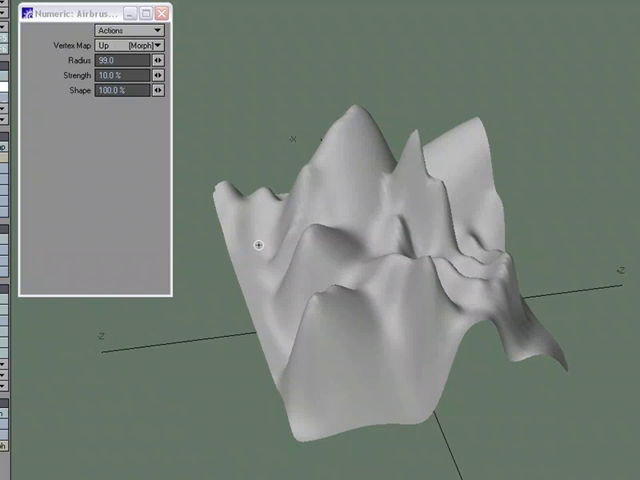
{"action": "mouse_move", "coordinate": [408, 227]}
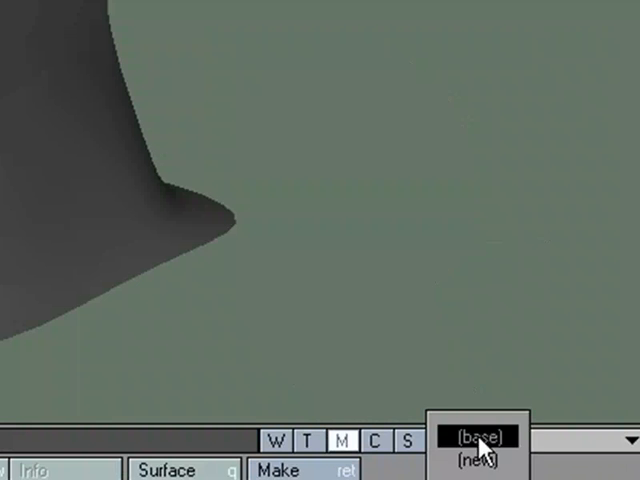
Step: Create a 'Bloat' morph for the head and preview it with the mix slider
{"action": "left_click", "coordinate": [478, 461]}
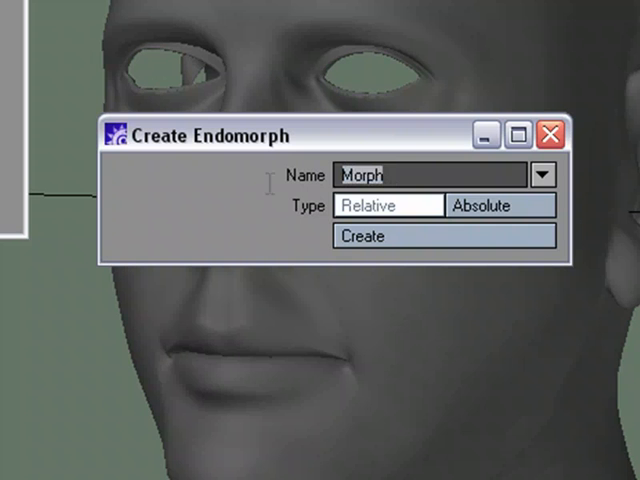
{"action": "type", "text": "B"}
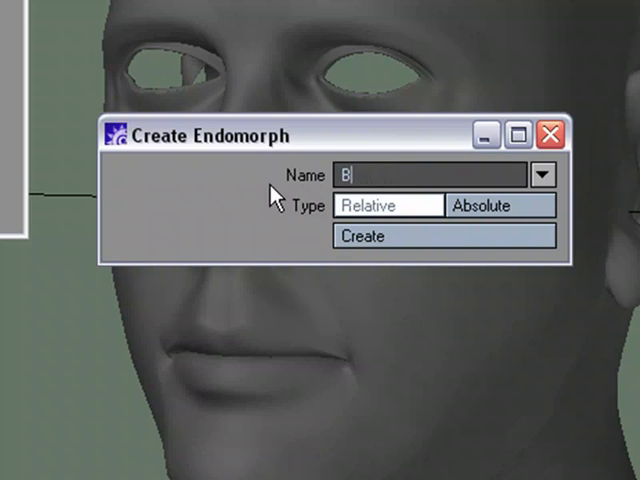
{"action": "type", "text": "loat"}
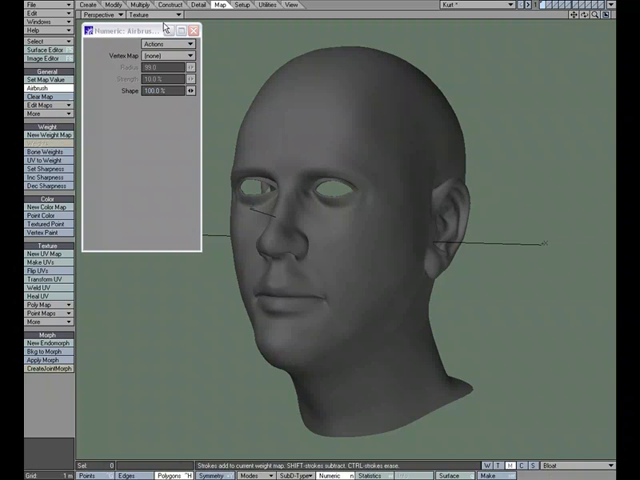
{"action": "left_click", "coordinate": [202, 30]}
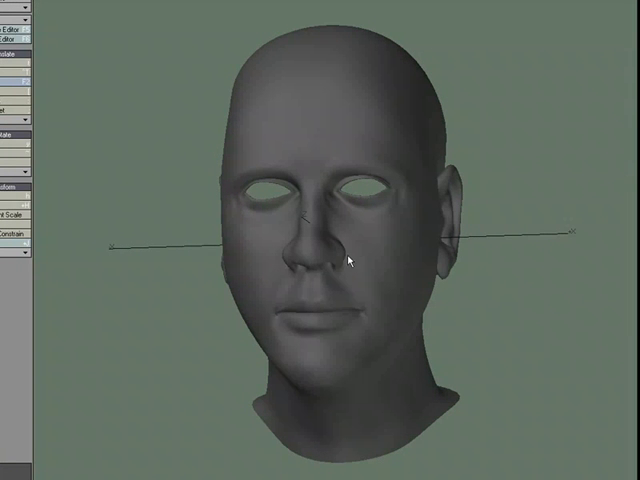
{"action": "mouse_move", "coordinate": [378, 252]}
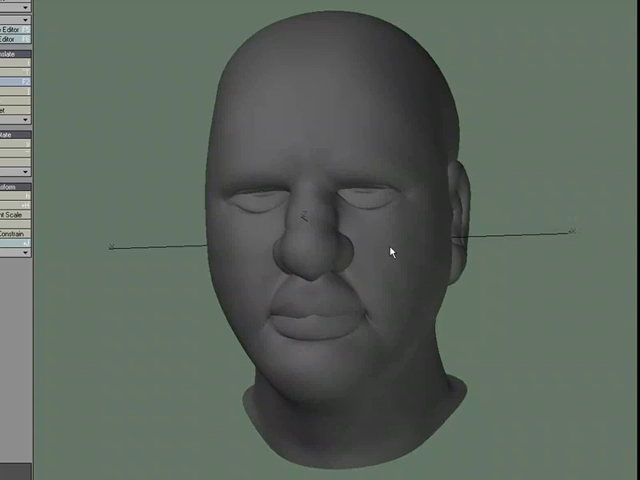
{"action": "left_click_drag", "start_coordinate": [390, 250], "coordinate": [305, 270]}
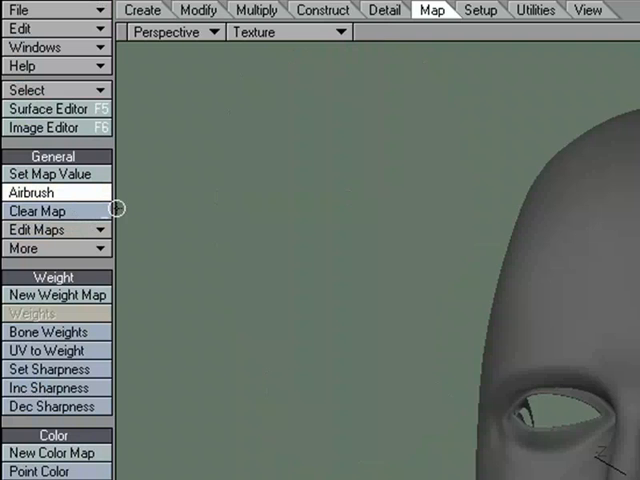
Step: Set the Airbrush Vertex Map to Bloat and dismiss the base-object warning
{"action": "left_click", "coordinate": [32, 191]}
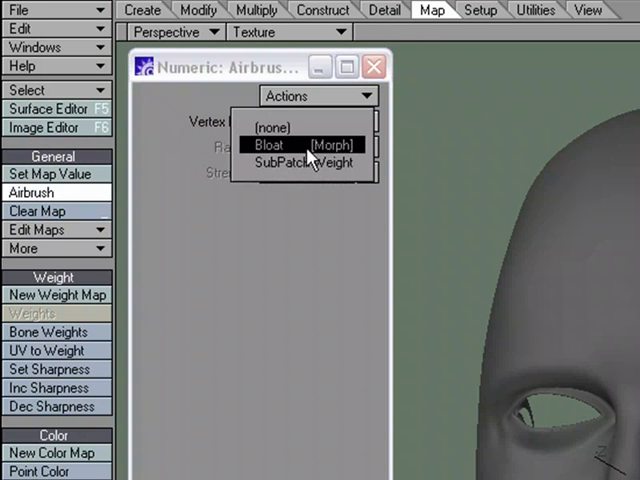
{"action": "left_click", "coordinate": [293, 144]}
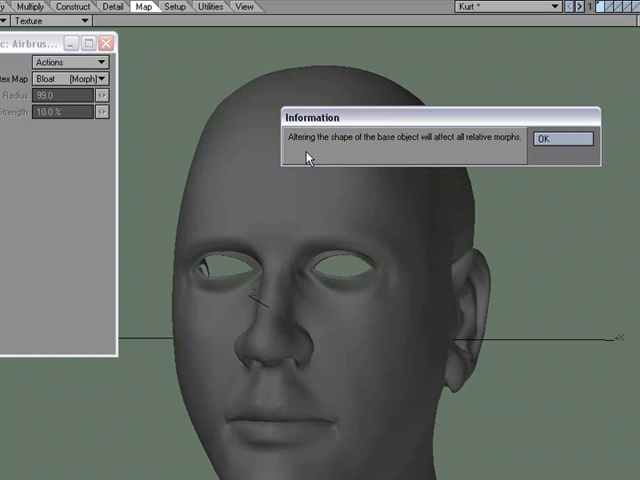
{"action": "mouse_move", "coordinate": [370, 157]}
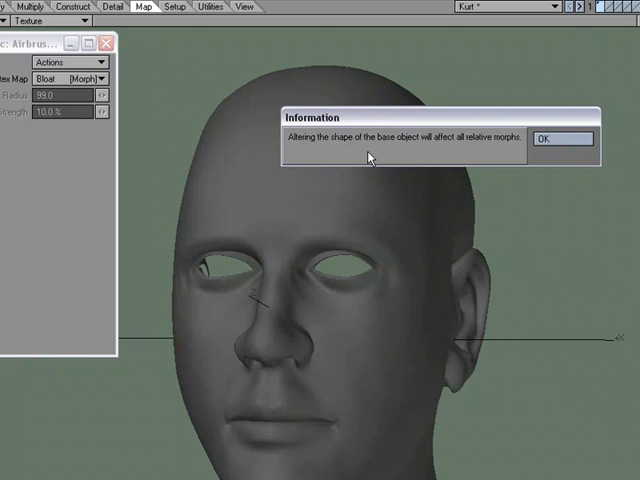
{"action": "left_click", "coordinate": [561, 138]}
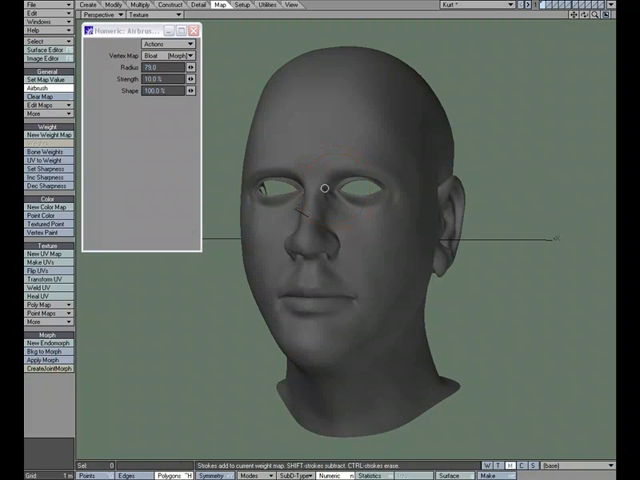
{"action": "mouse_move", "coordinate": [348, 175]}
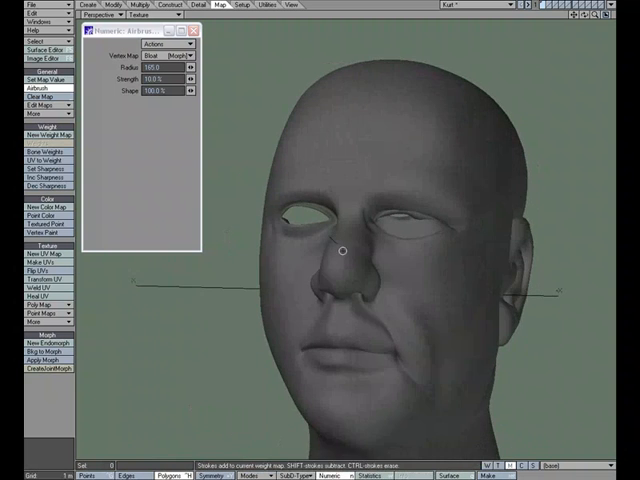
Step: Airbrush Bloat onto one side of the face, swelling cheek, lips and eye
{"action": "left_click_drag", "start_coordinate": [340, 250], "coordinate": [388, 218]}
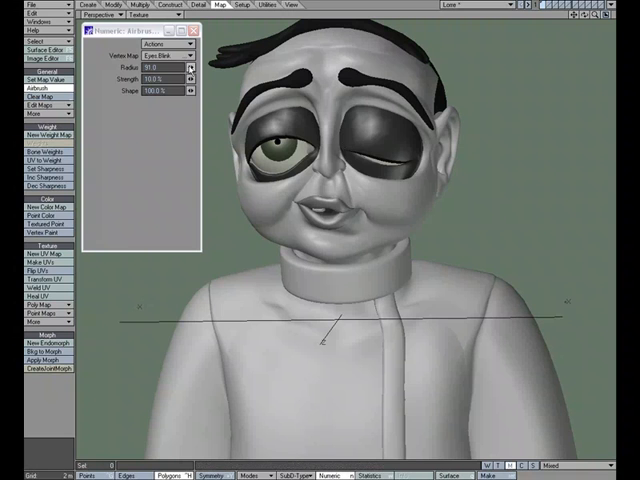
Step: Open the Airbrush Vertex Map list to pick the Brows.Suprise morph
{"action": "left_click", "coordinate": [175, 43]}
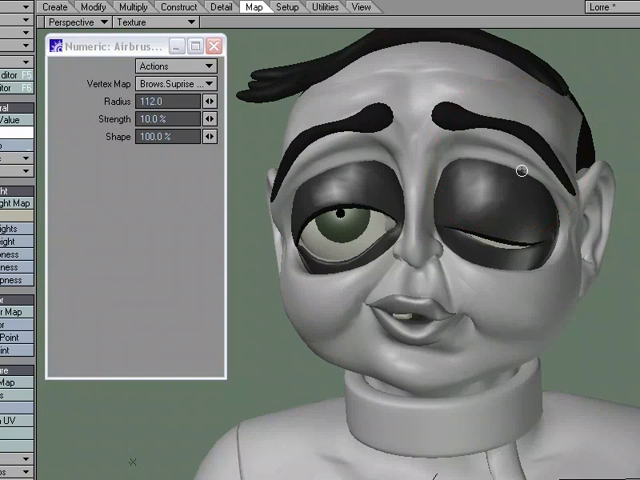
{"action": "mouse_move", "coordinate": [445, 138]}
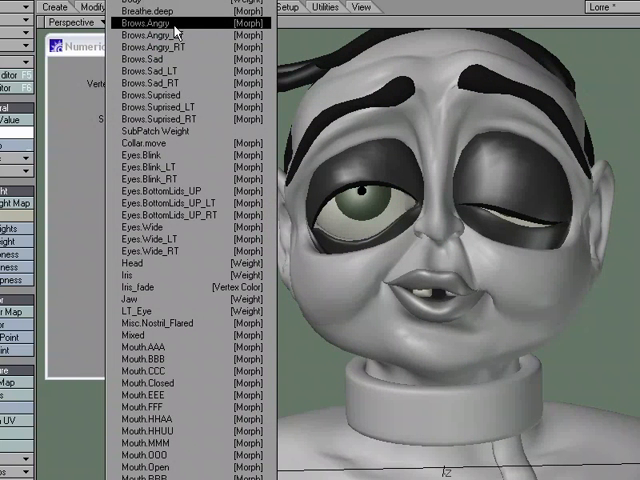
Step: Choose Brows.Angry as the Airbrush Vertex Map
{"action": "left_click", "coordinate": [160, 22]}
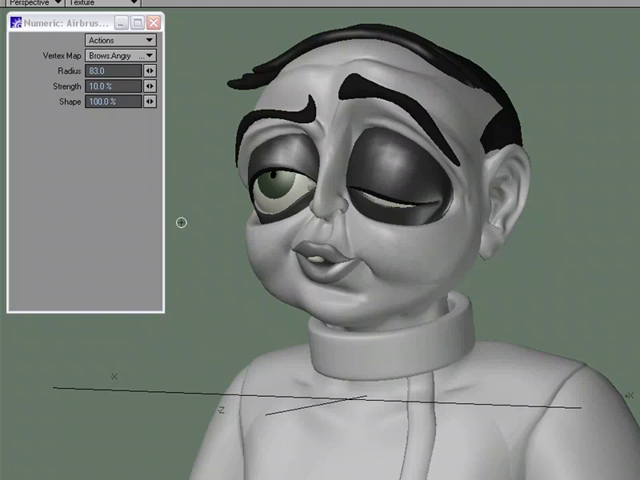
{"action": "mouse_move", "coordinate": [360, 180]}
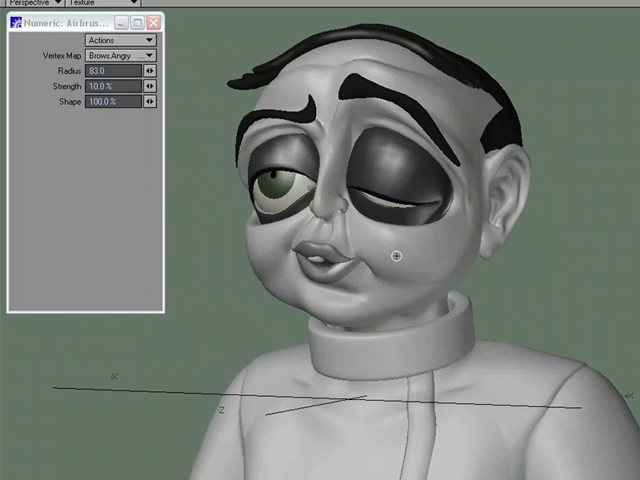
{"action": "mouse_move", "coordinate": [367, 297]}
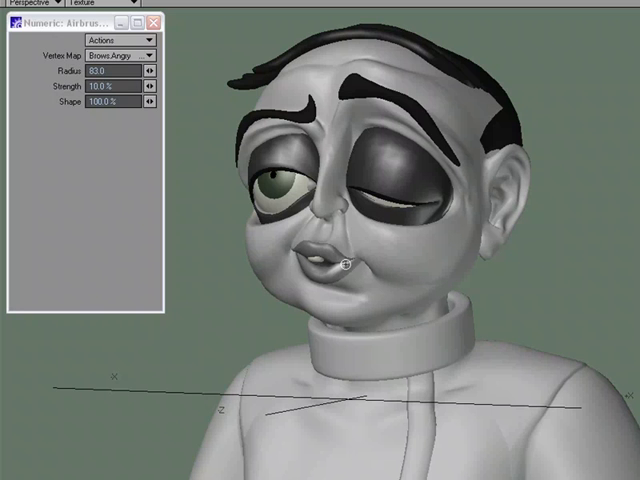
{"action": "mouse_move", "coordinate": [398, 307]}
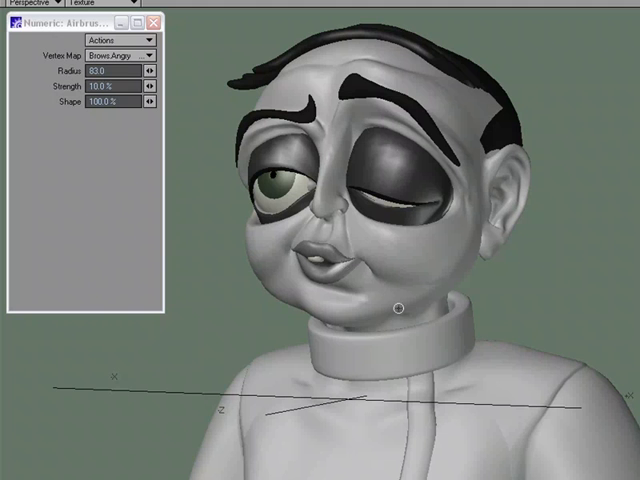
{"action": "mouse_move", "coordinate": [437, 246]}
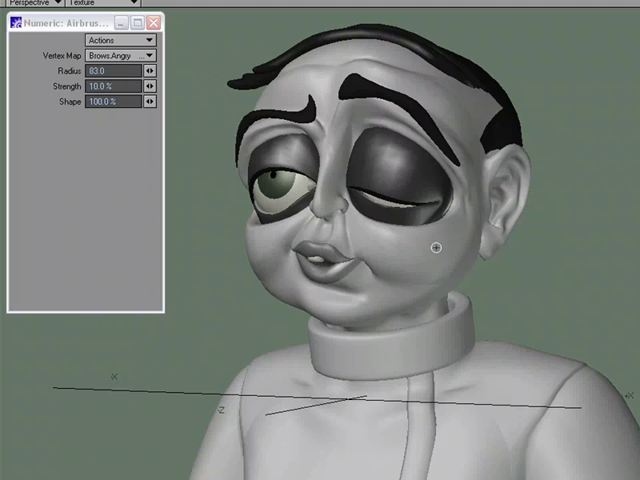
{"action": "mouse_move", "coordinate": [513, 267]}
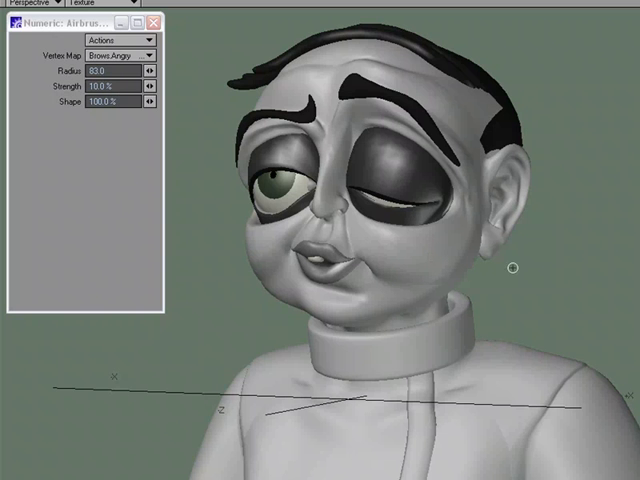